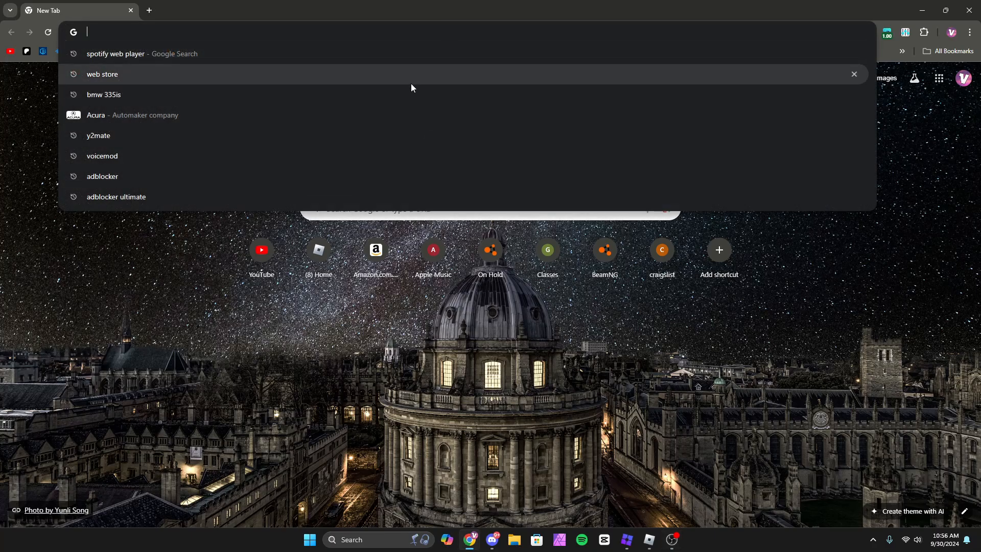
# Step: Search for 'bloxstrap' and open the official bloxstrap.org site from the results
pyautogui.write('bloxstrap')
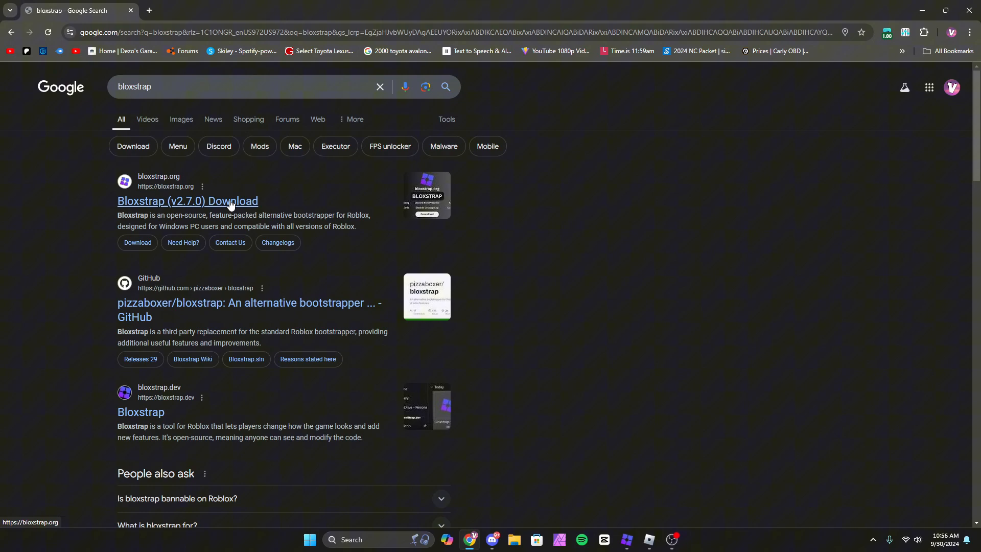
pyautogui.click(187, 201)
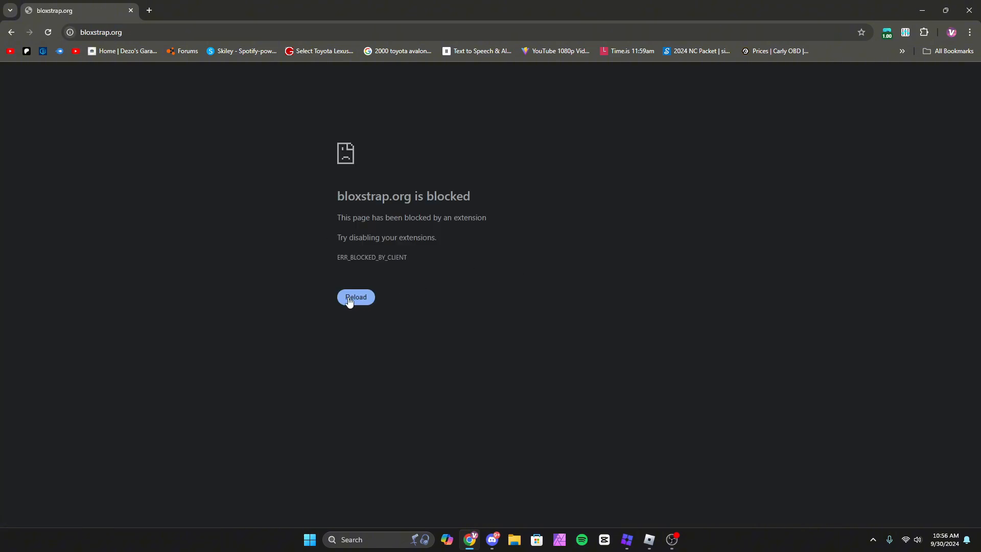
pyautogui.moveTo(360, 287)
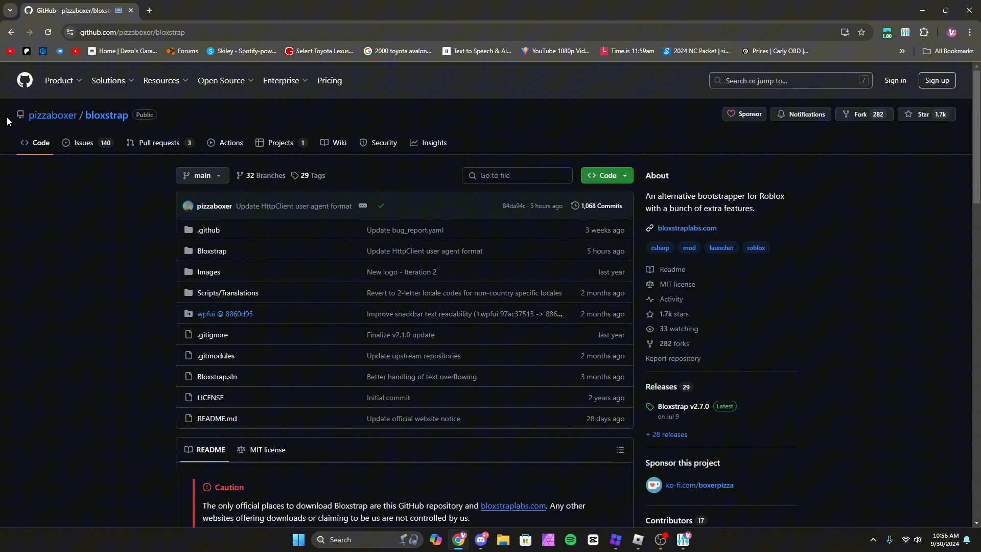
# Step: Open the Bloxstrap v2.7.0 release and scroll to its assets, including Bloxstrap-v2.7.0.exe
pyautogui.click(682, 408)
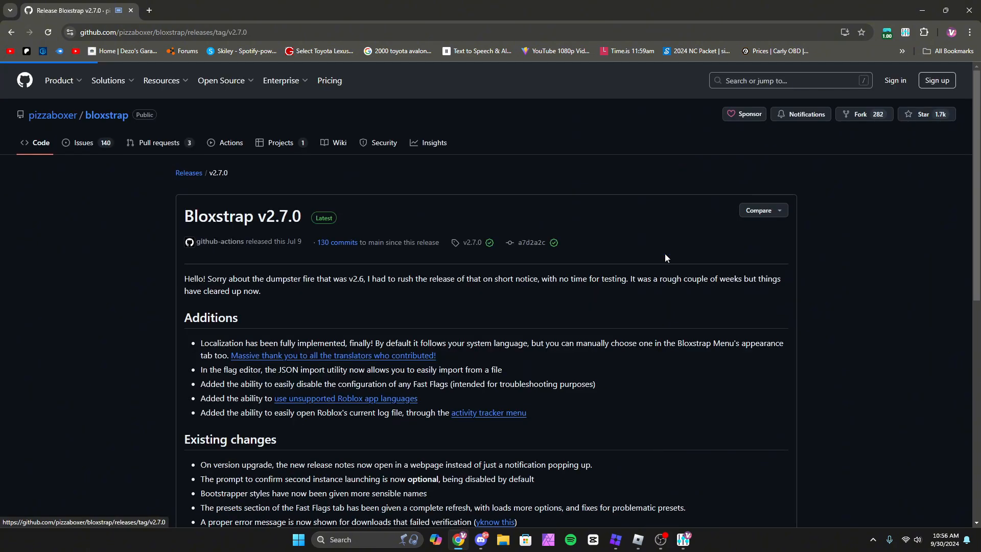
pyautogui.moveTo(494, 229)
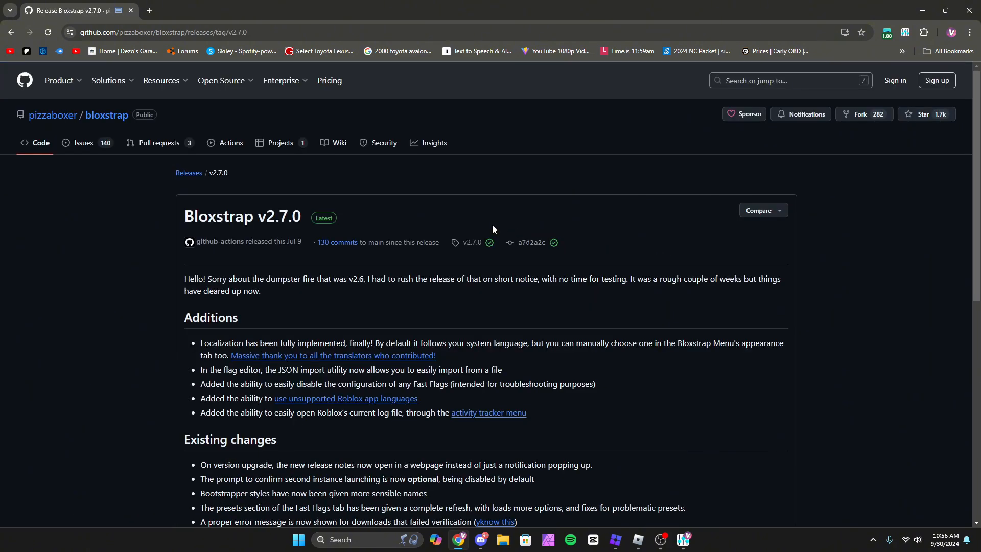
pyautogui.scroll(-3)
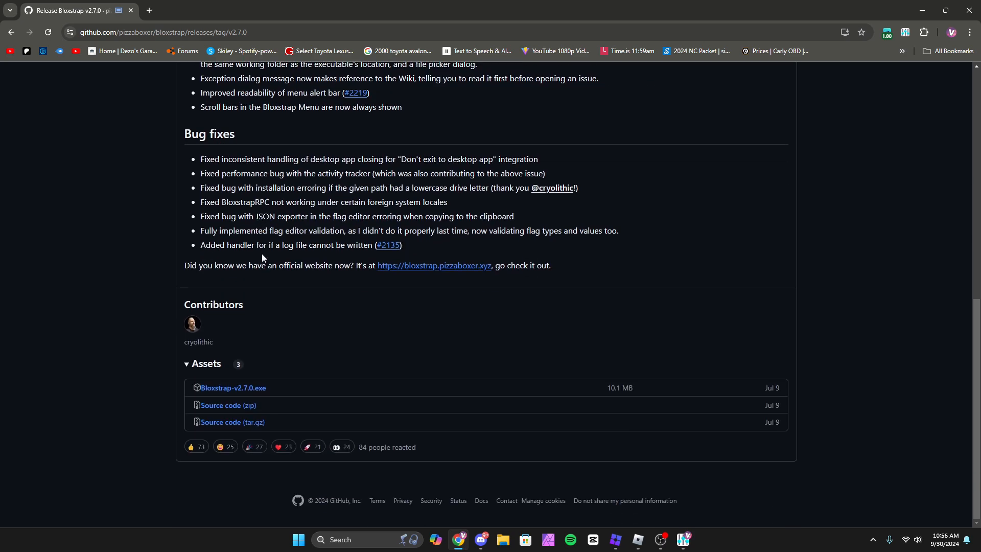
pyautogui.moveTo(264, 401)
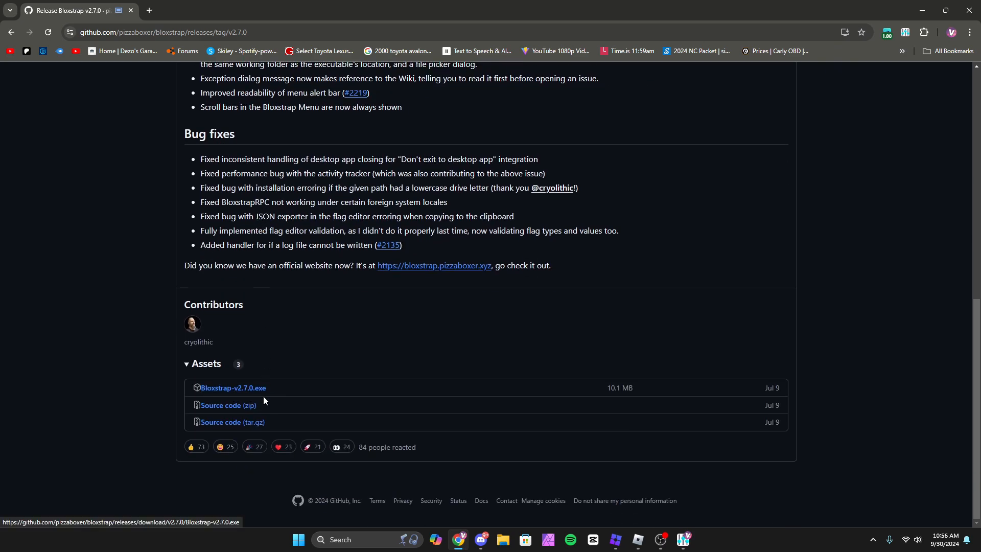
pyautogui.moveTo(233, 387)
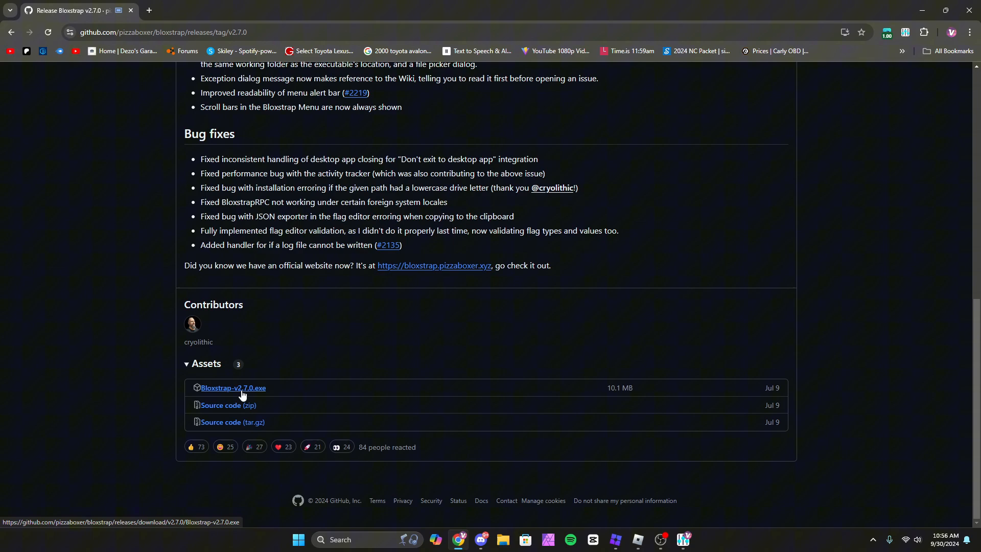
pyautogui.moveTo(346, 384)
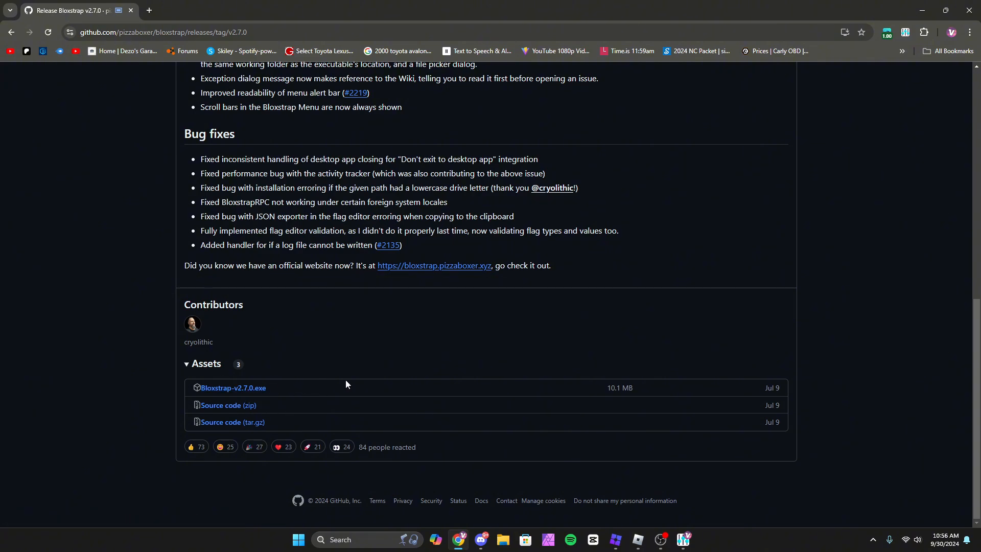
pyautogui.moveTo(522, 267)
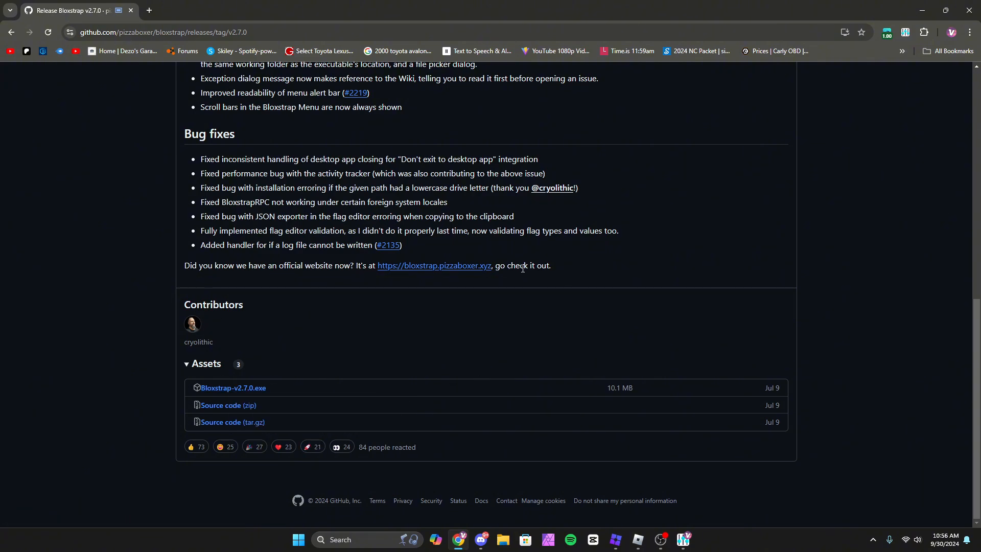
pyautogui.moveTo(555, 312)
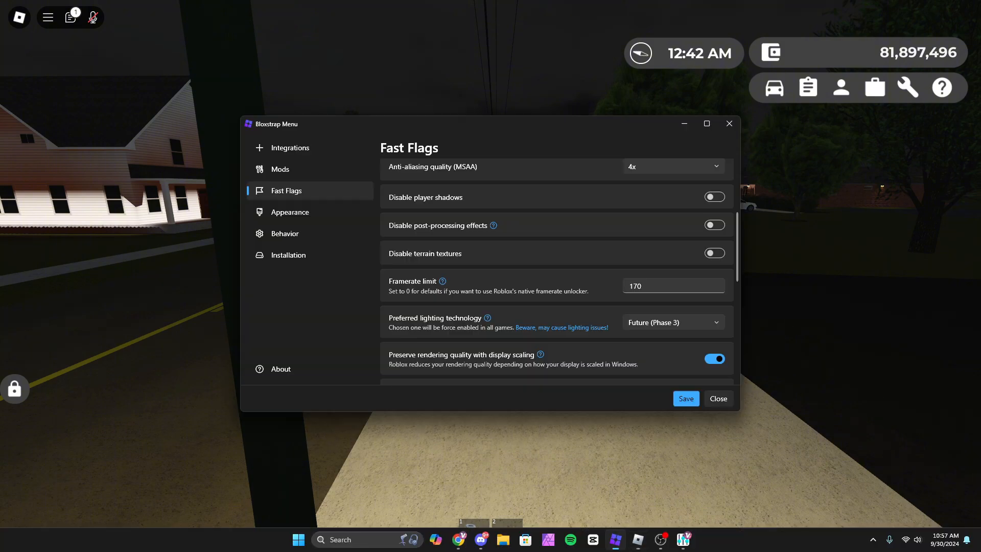
pyautogui.scroll(3)
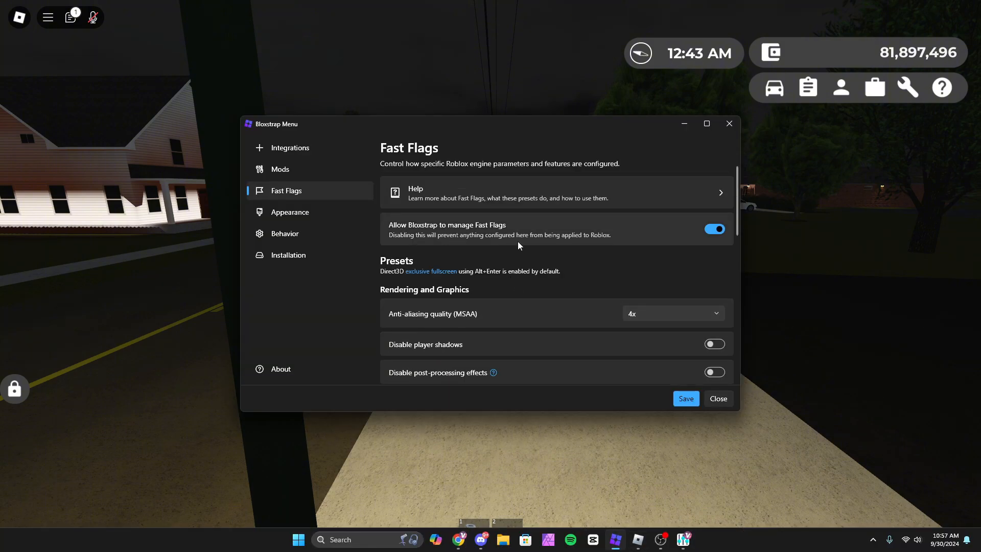
pyautogui.moveTo(524, 234)
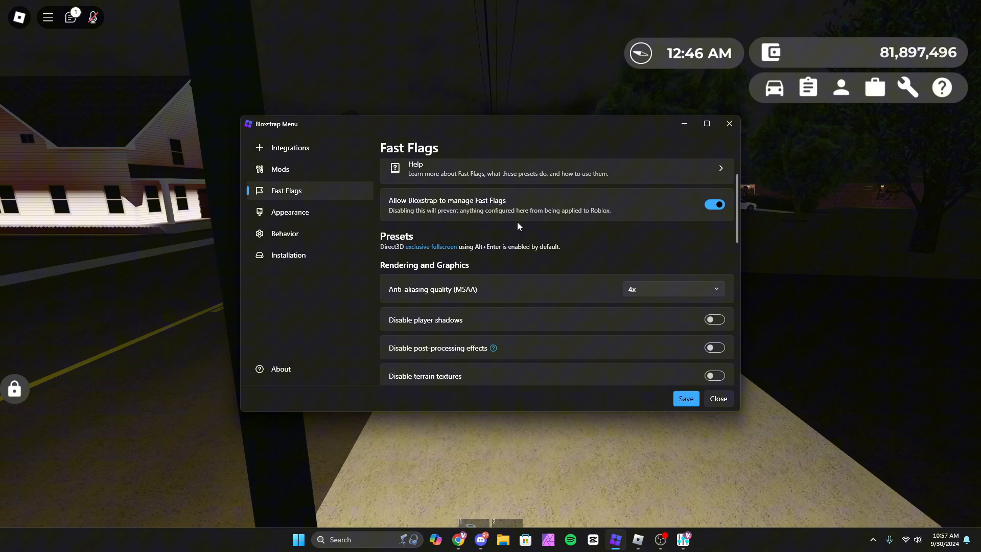
pyautogui.scroll(-3)
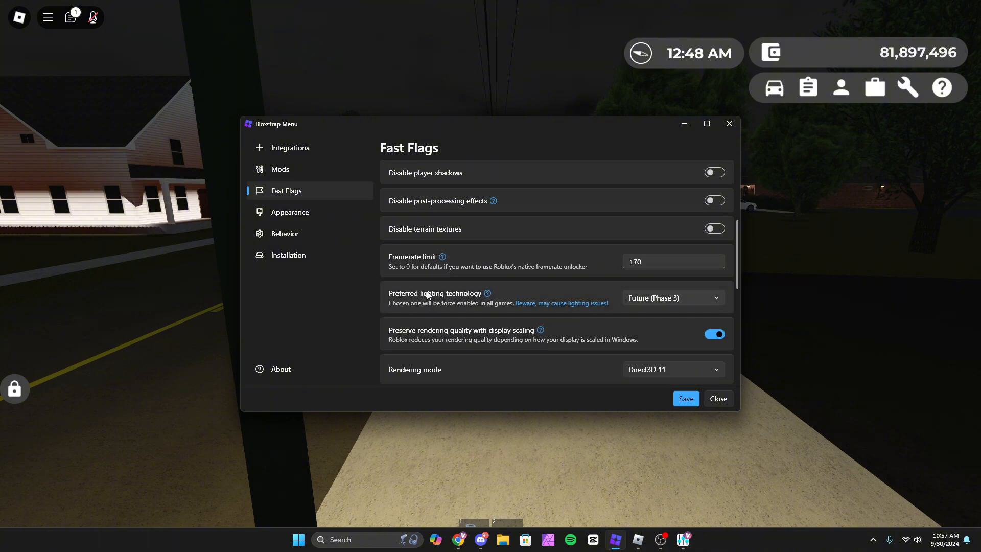
# Step: Choose Future (Phase 3) from the preferred lighting technology dropdown
pyautogui.click(672, 298)
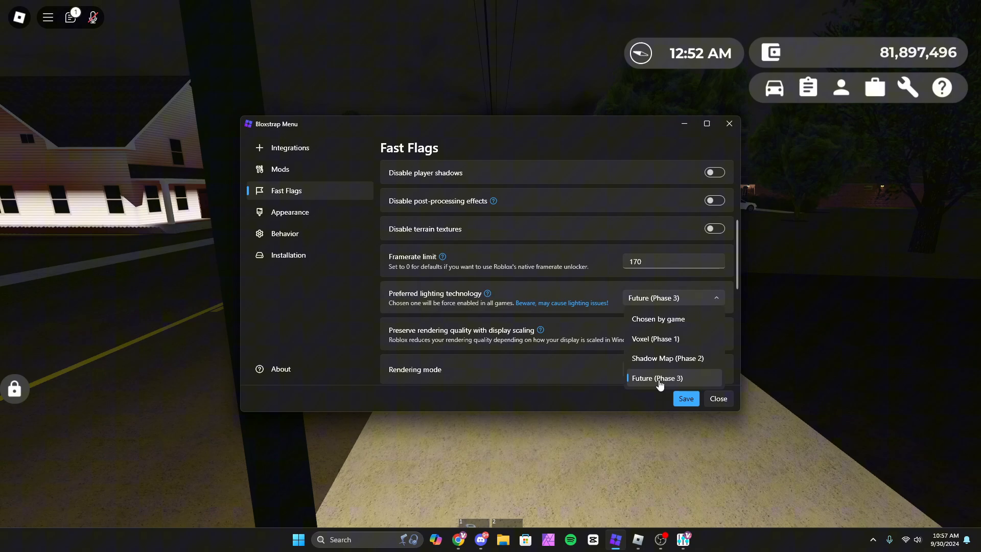
pyautogui.click(717, 399)
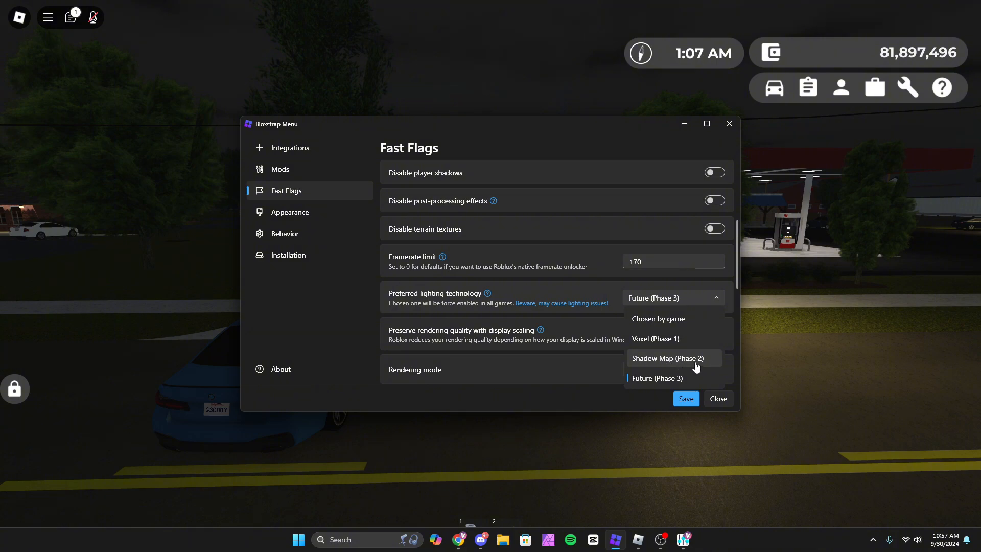
pyautogui.moveTo(685, 296)
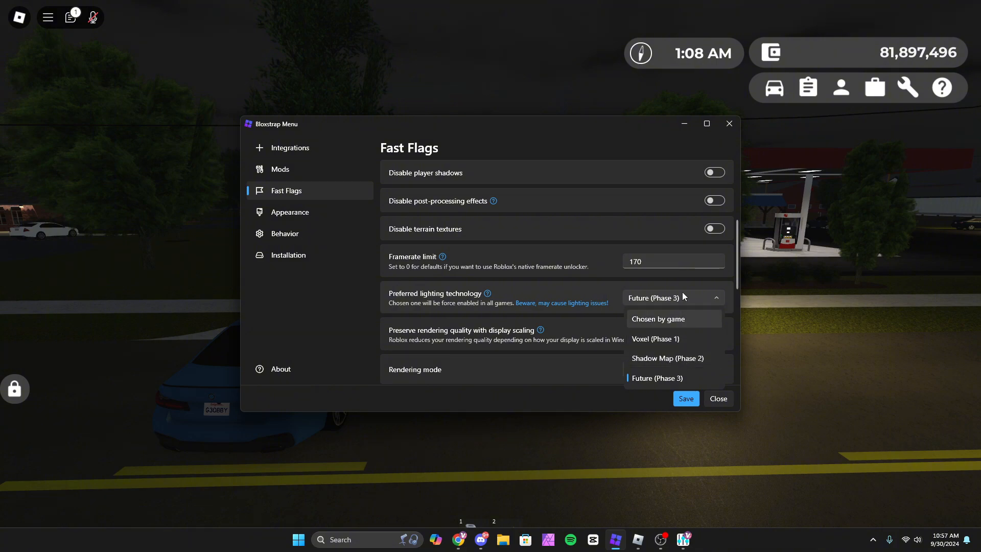
pyautogui.click(657, 378)
pyautogui.write('165')
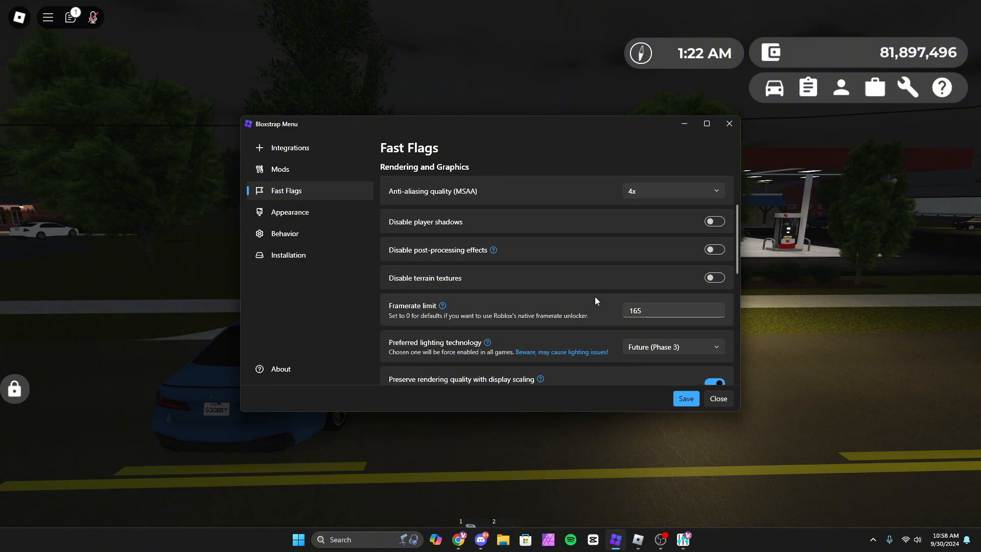
# Step: Set anti-aliasing quality to 4x, then open the Appearance page with Legacy (2011–2014) style
pyautogui.click(717, 398)
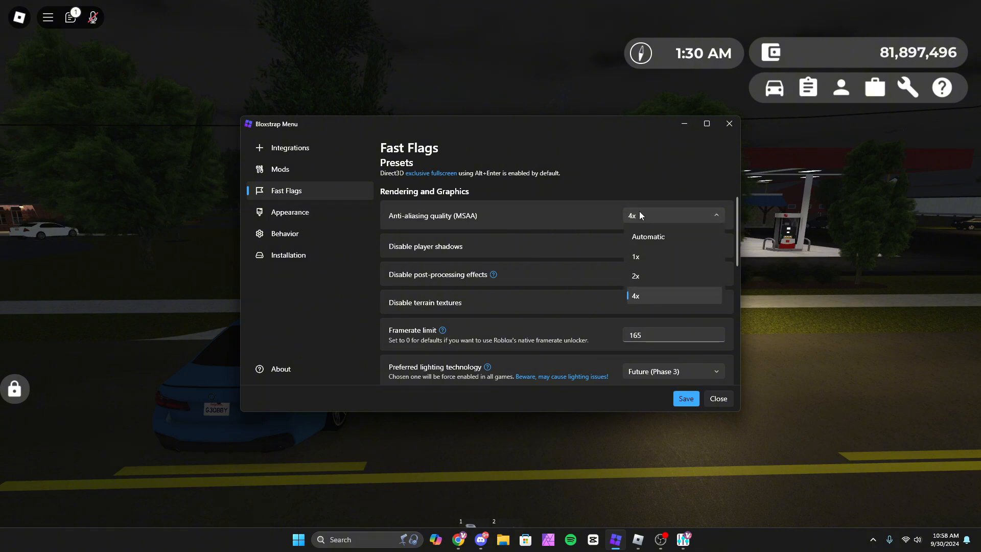
pyautogui.click(717, 398)
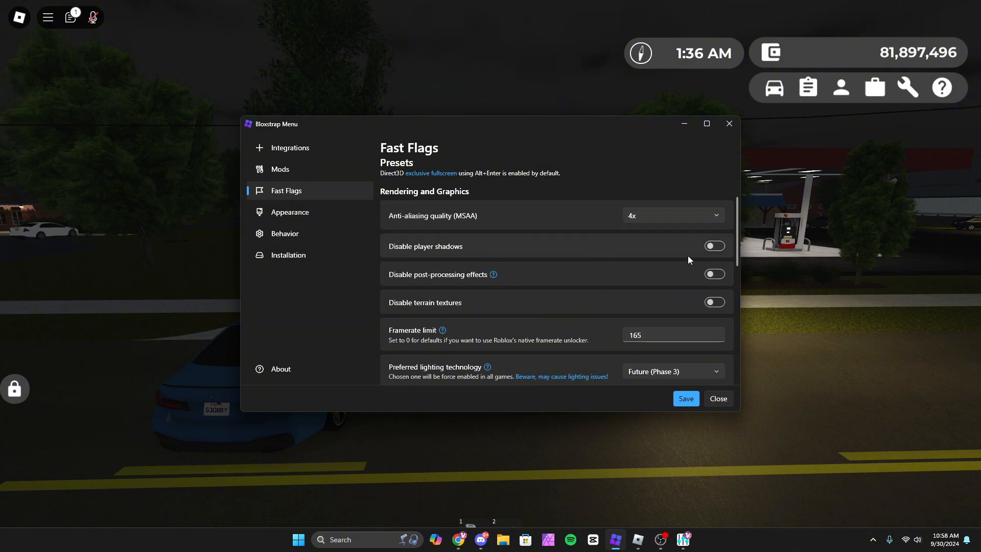
pyautogui.moveTo(591, 259)
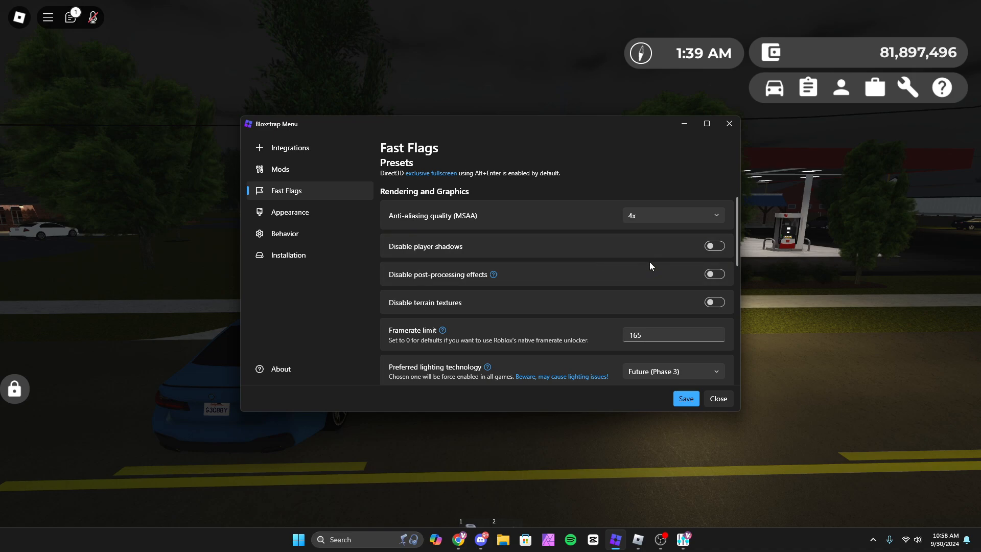
pyautogui.moveTo(636, 276)
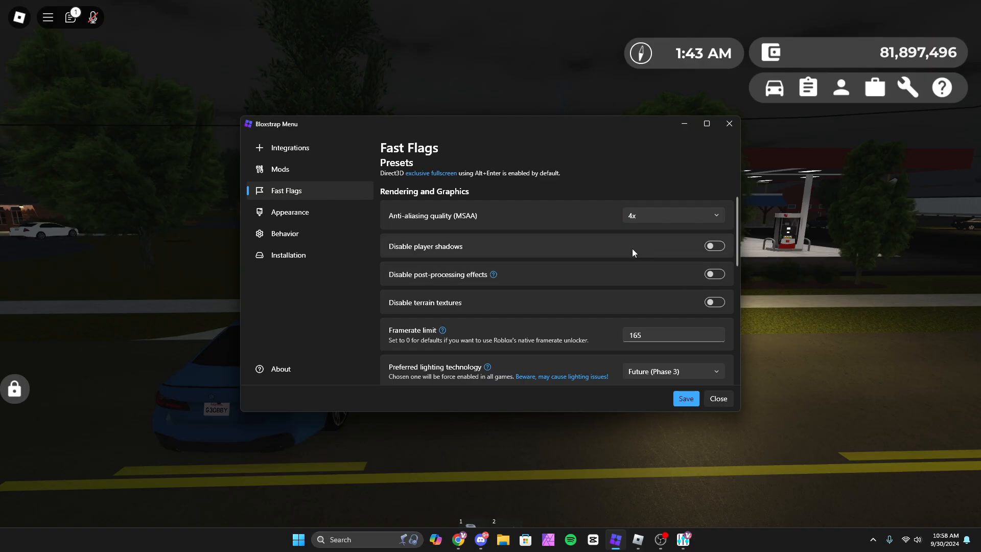
pyautogui.scroll(-3)
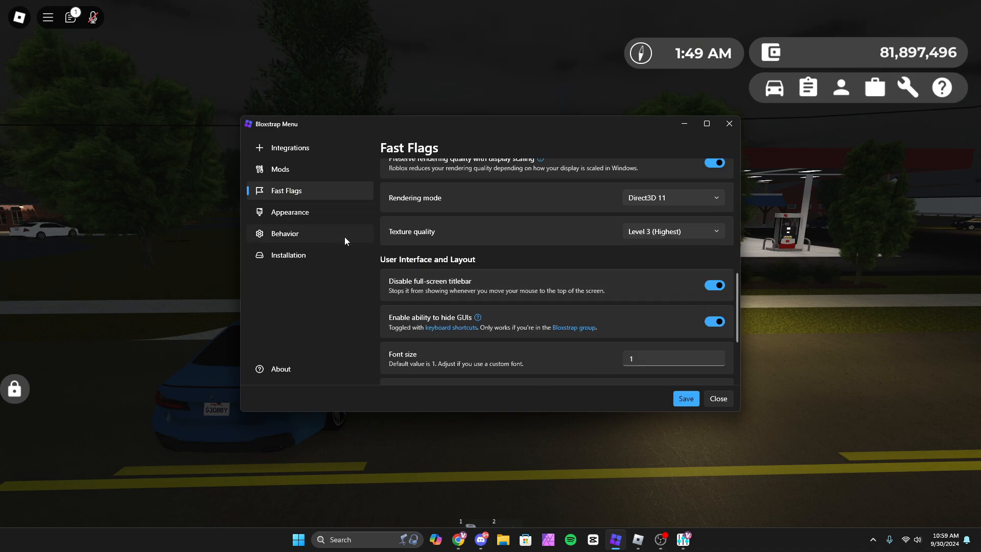
pyautogui.click(290, 212)
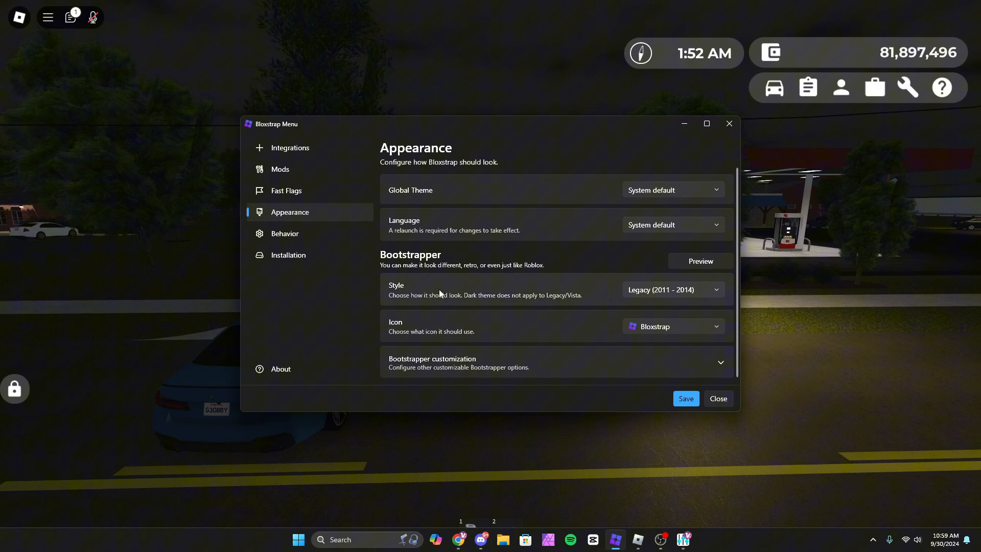
pyautogui.moveTo(599, 346)
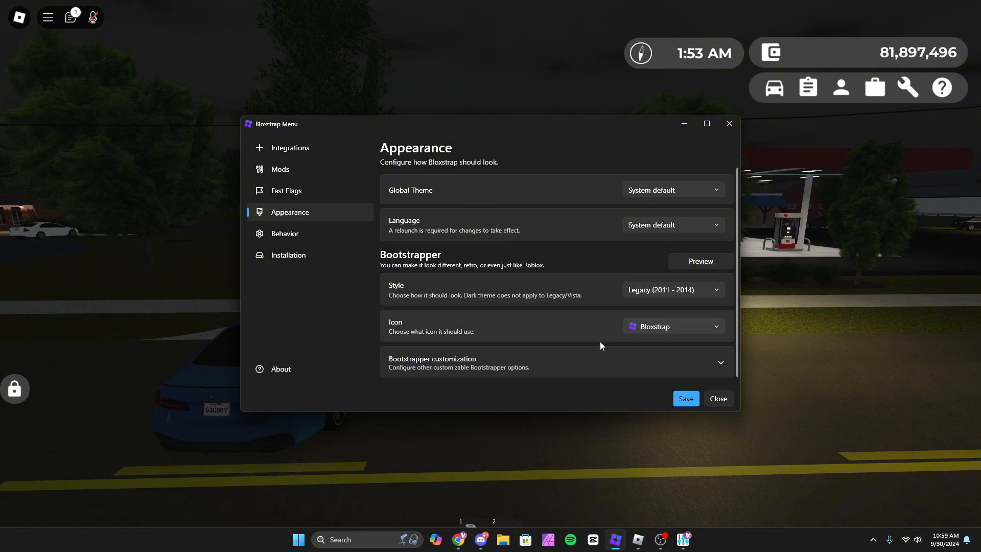
# Step: Browse the Mods presets and Integrations page, then close the Bloxstrap settings window
pyautogui.click(280, 169)
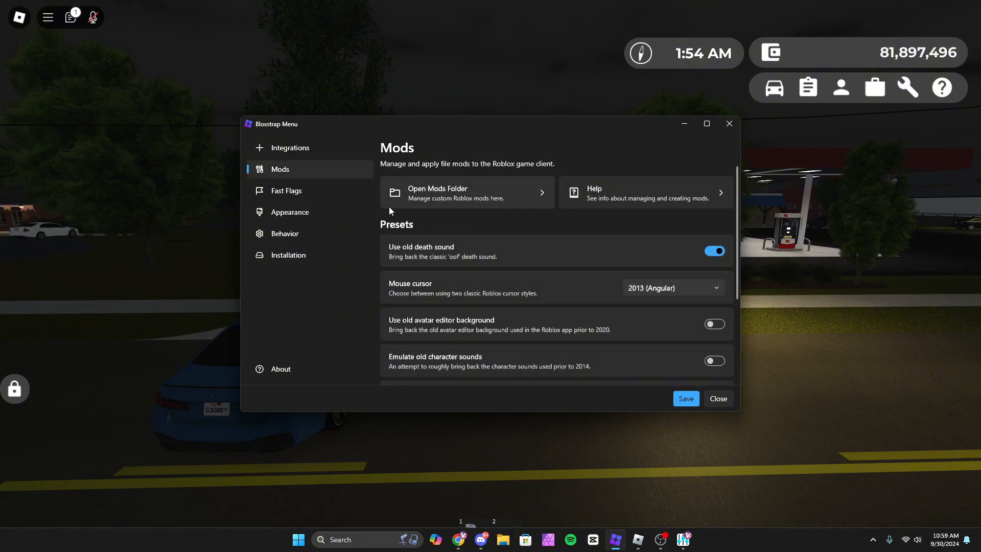
pyautogui.moveTo(624, 282)
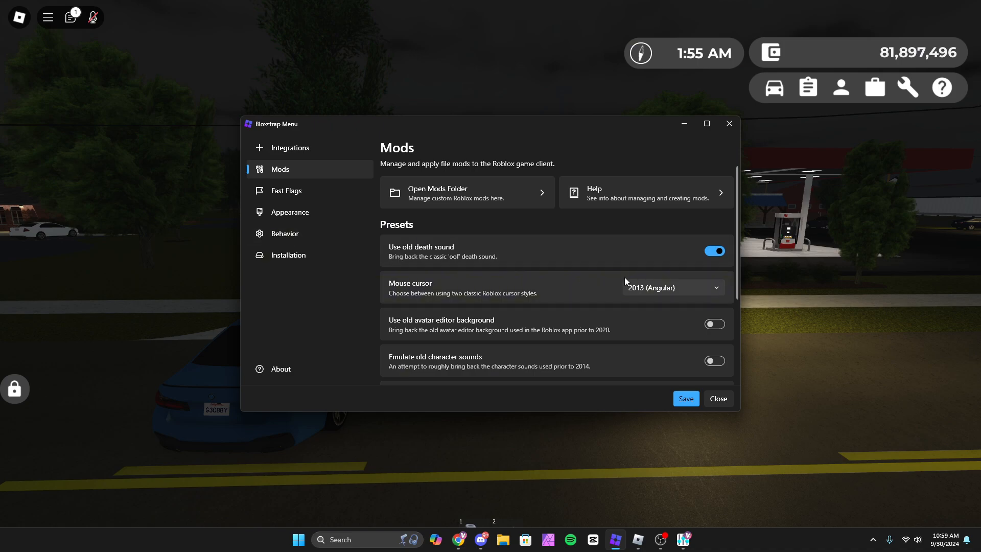
pyautogui.moveTo(595, 254)
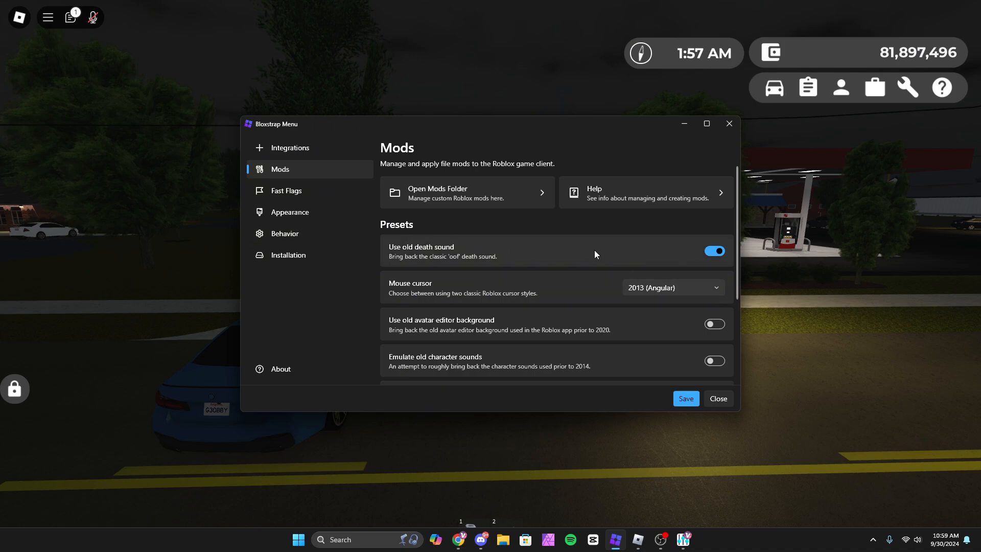
pyautogui.moveTo(526, 259)
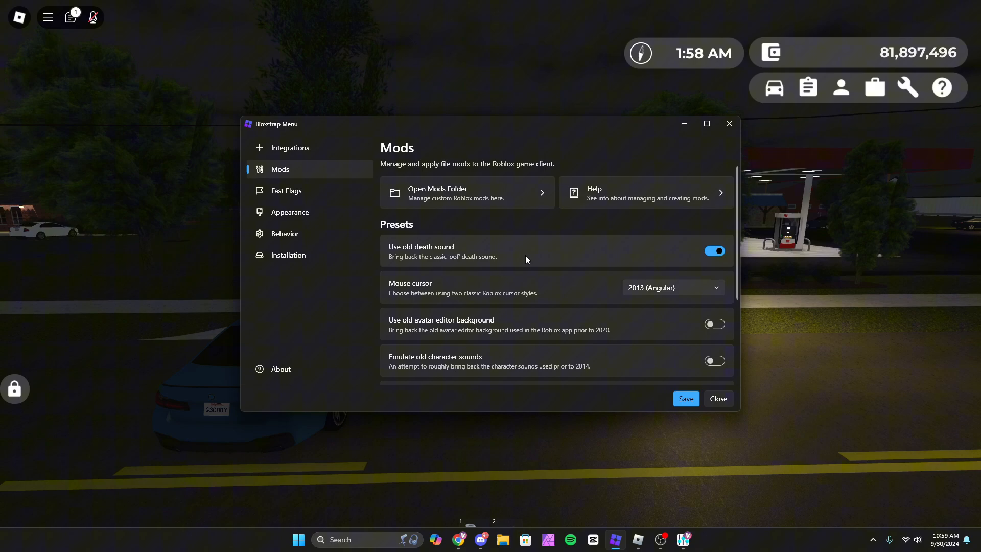
pyautogui.moveTo(502, 284)
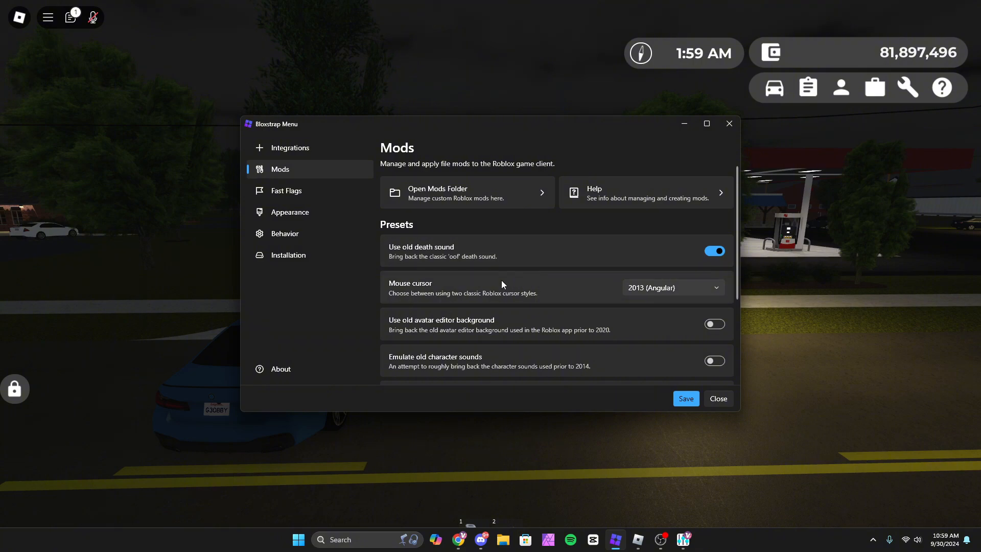
pyautogui.moveTo(861, 321)
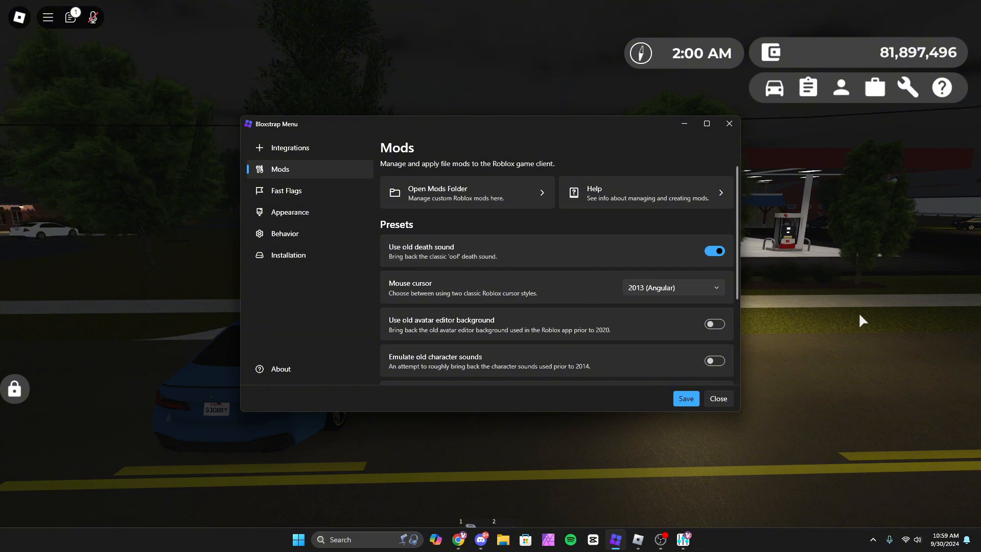
pyautogui.moveTo(841, 342)
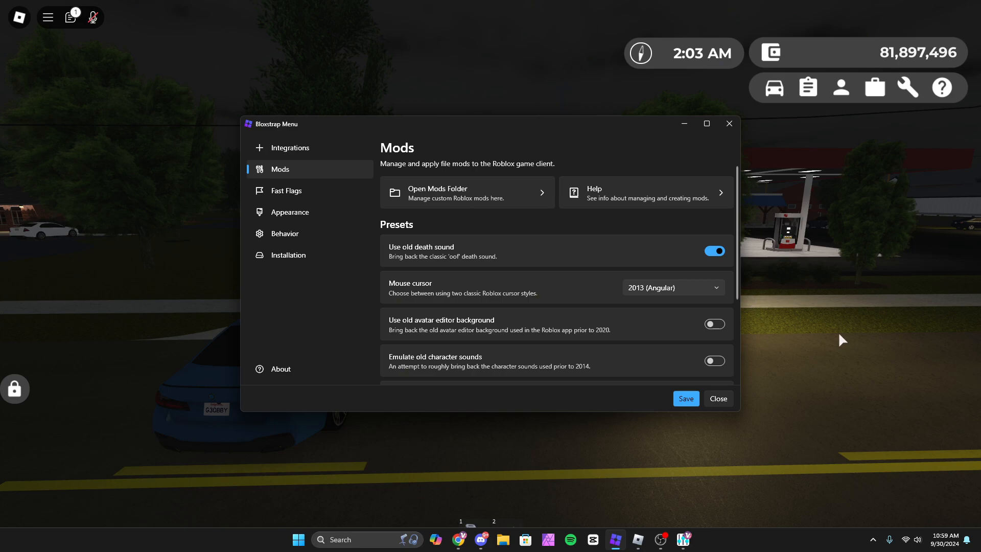
pyautogui.scroll(-3)
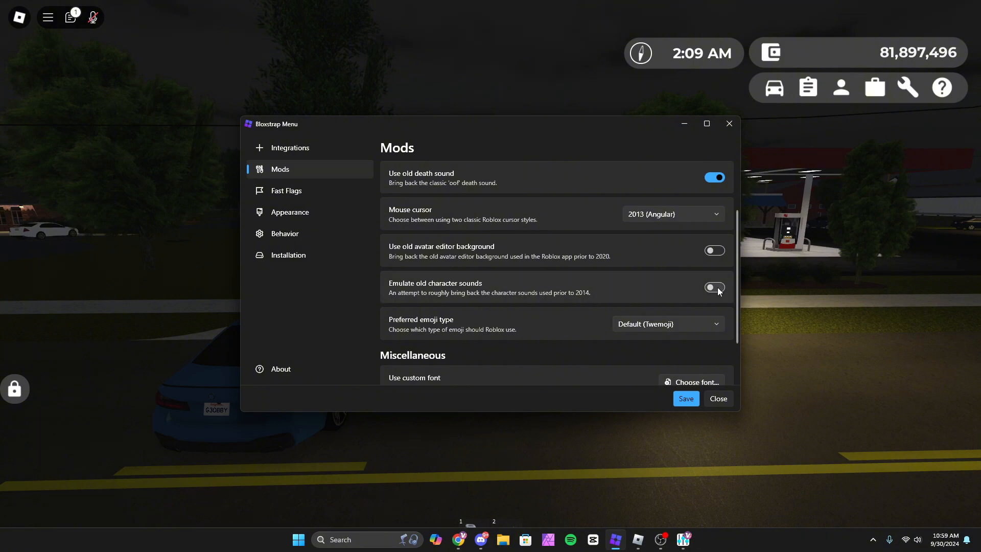
pyautogui.scroll(-3)
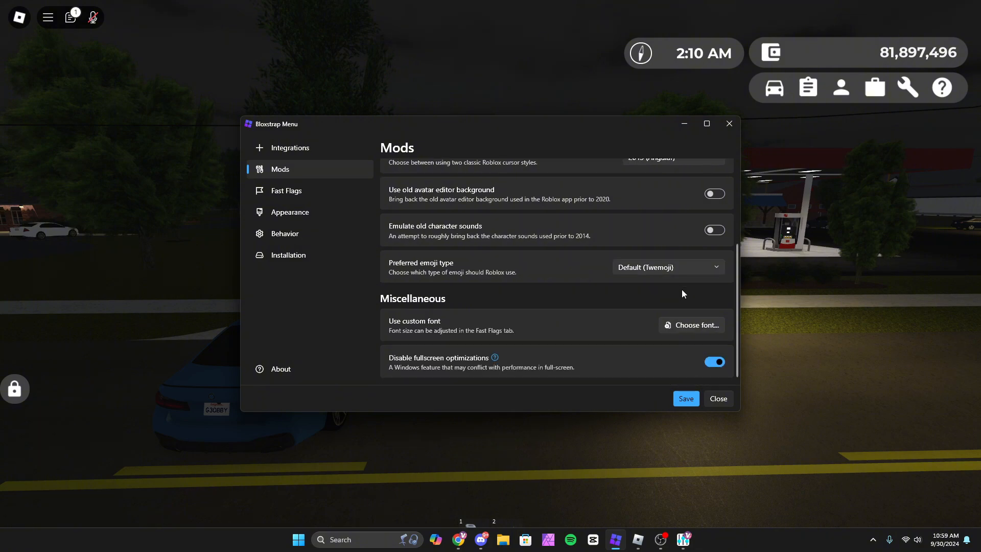
pyautogui.scroll(3)
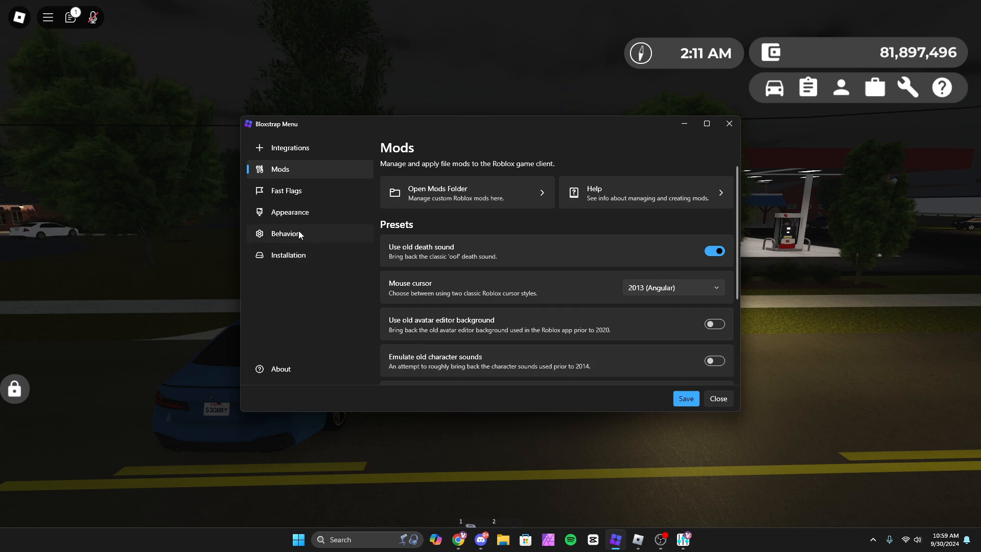
pyautogui.moveTo(297, 157)
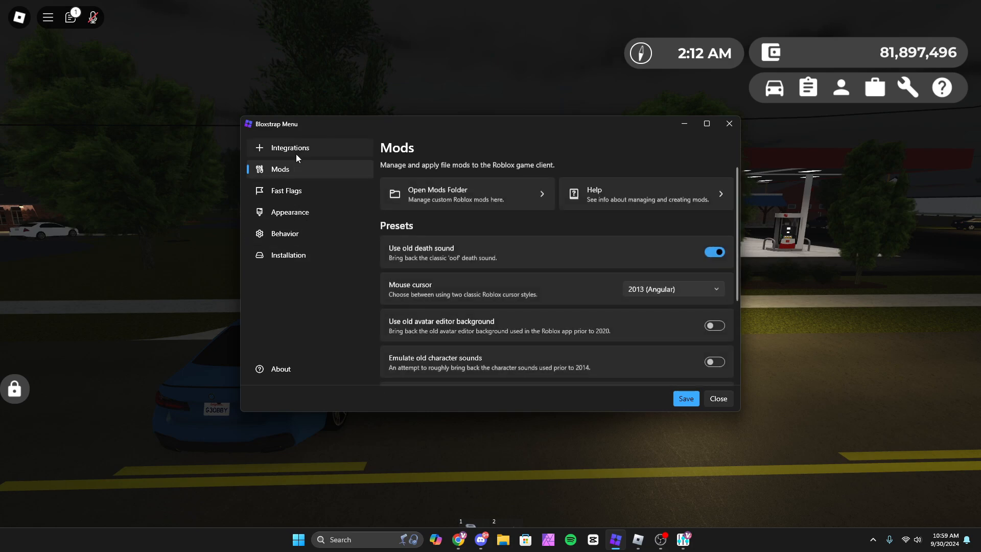
pyautogui.click(289, 147)
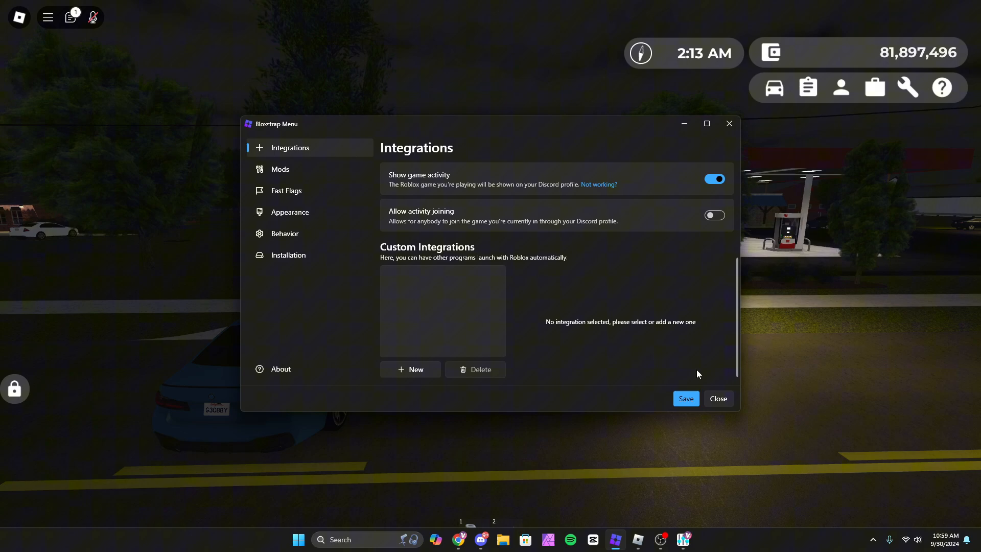
pyautogui.moveTo(728, 123)
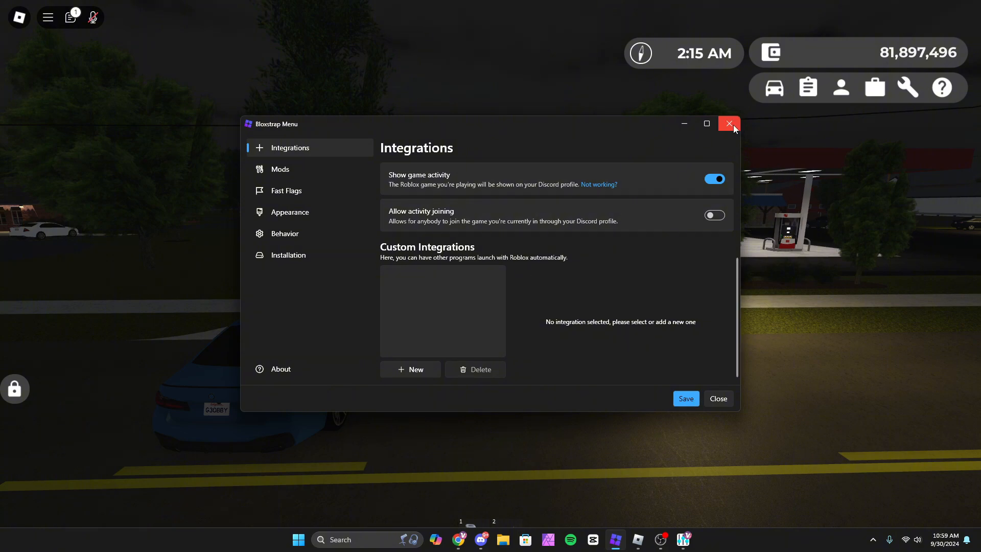
pyautogui.click(728, 123)
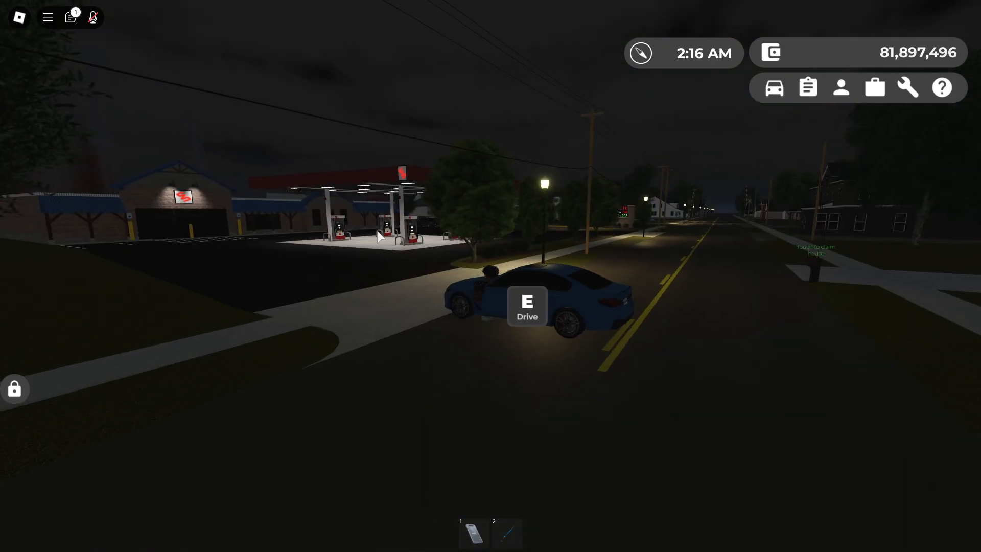
# Step: Enter the blue car at the Drive prompt, its dashboard showing 0 mph
pyautogui.press('e')
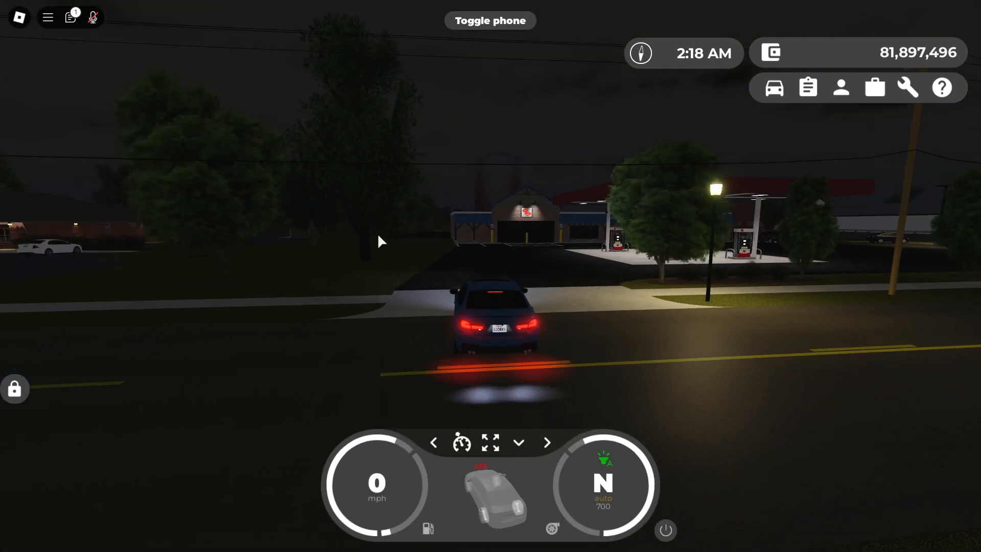